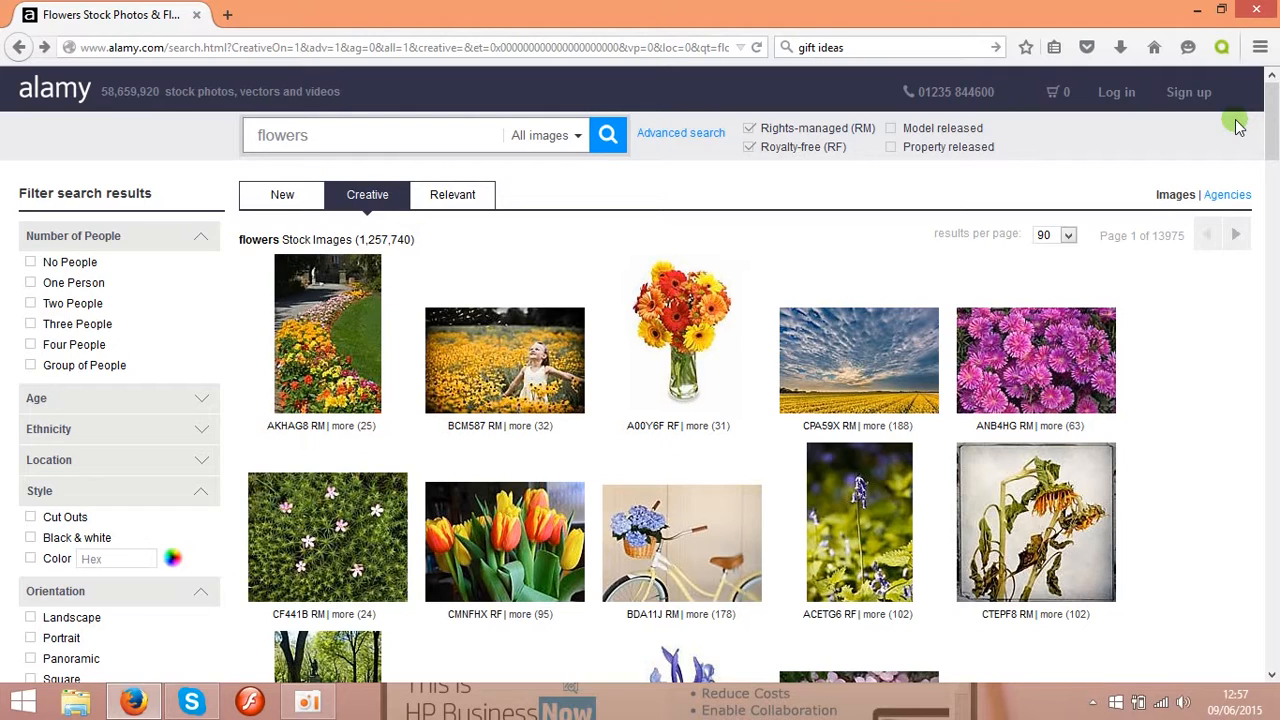
# - Open the California poppies photo page and review its licence prices and keywords
pyautogui.scroll(-3)
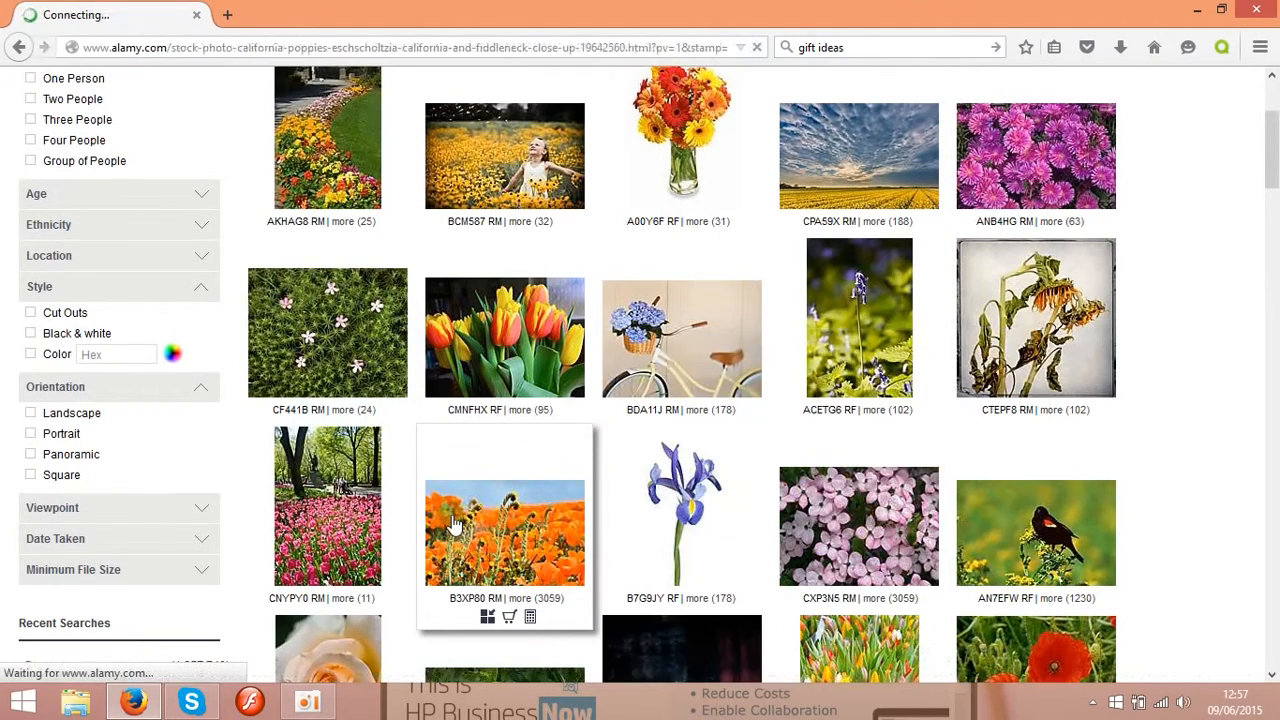
pyautogui.click(504, 528)
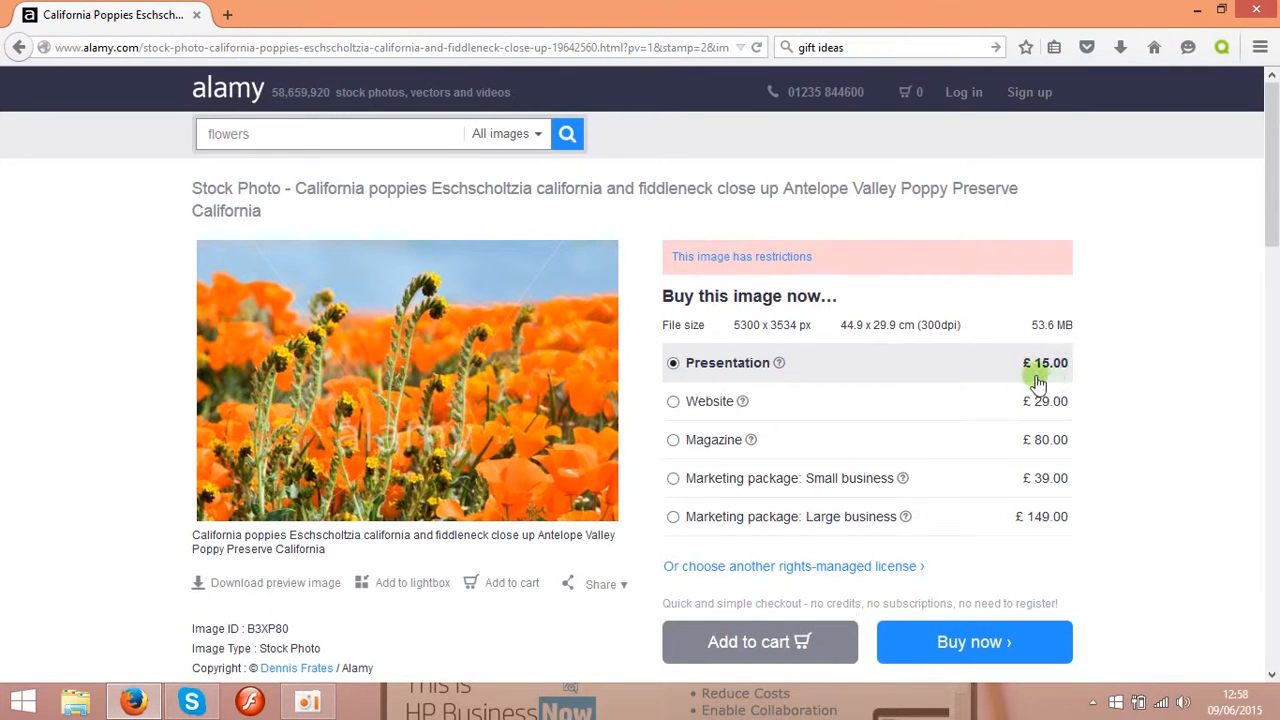
pyautogui.moveTo(764, 318)
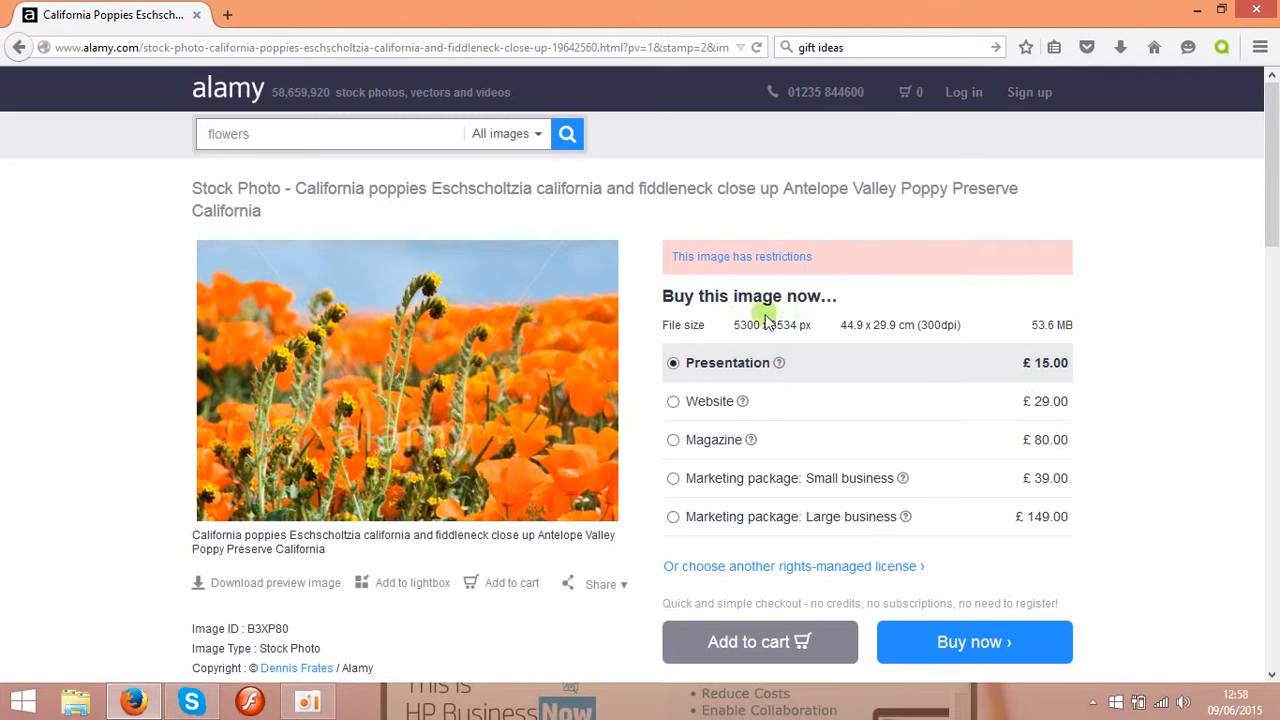
pyautogui.moveTo(750, 338)
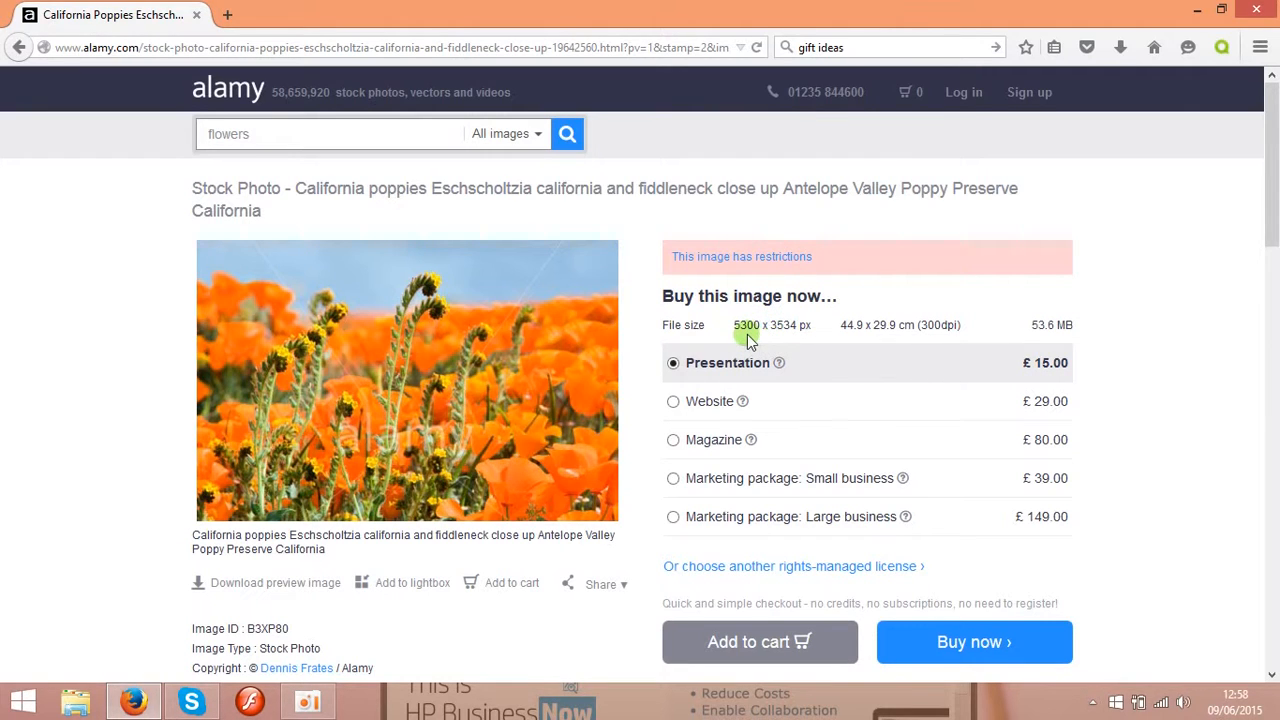
pyautogui.moveTo(920, 338)
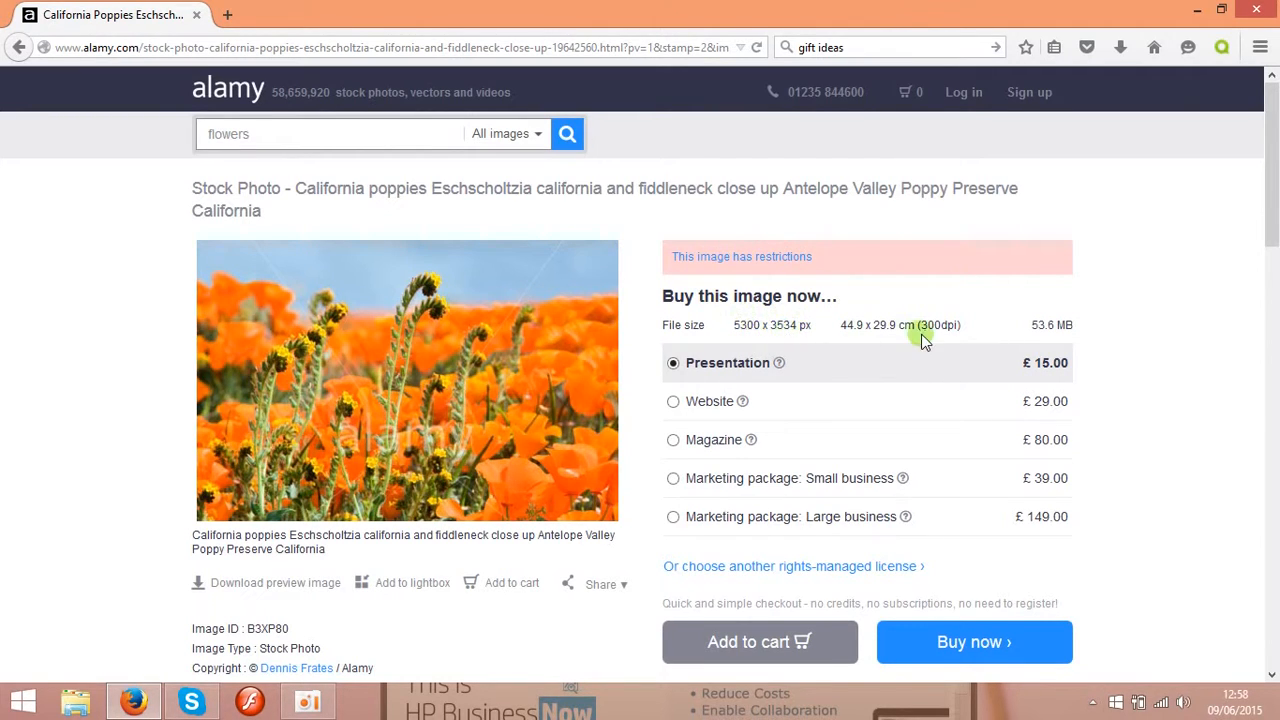
pyautogui.scroll(-3)
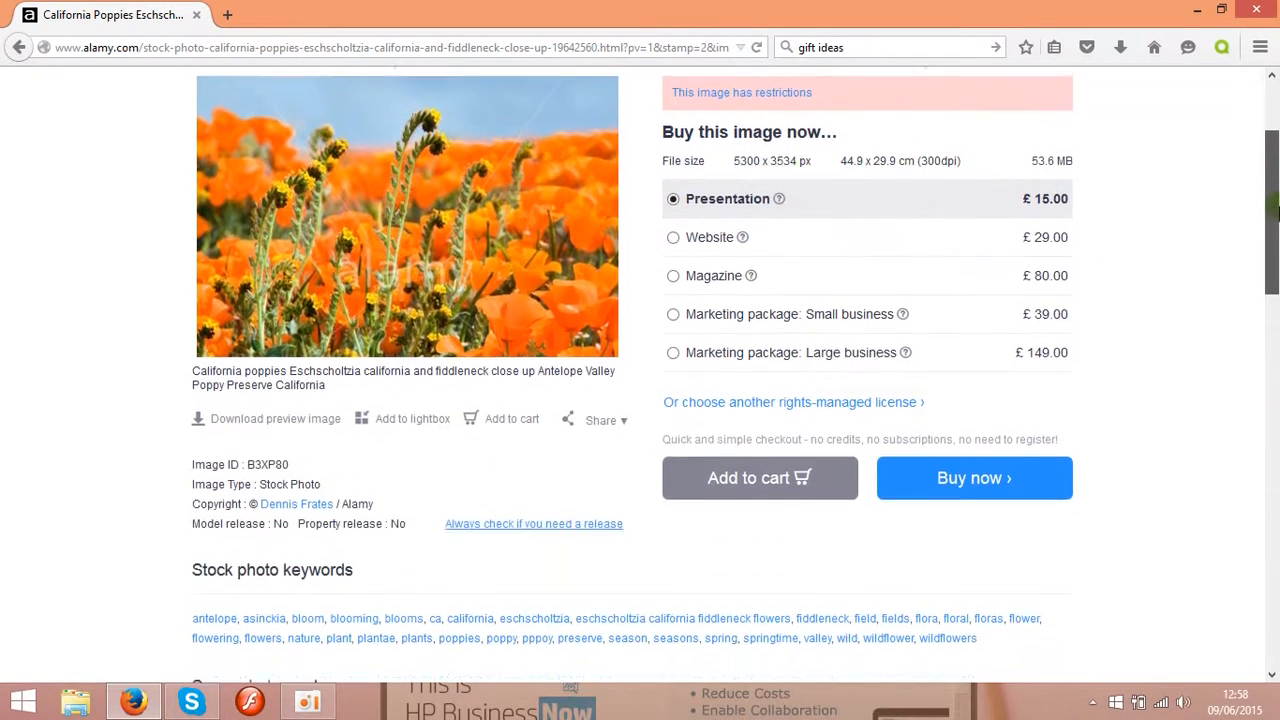
pyautogui.scroll(-3)
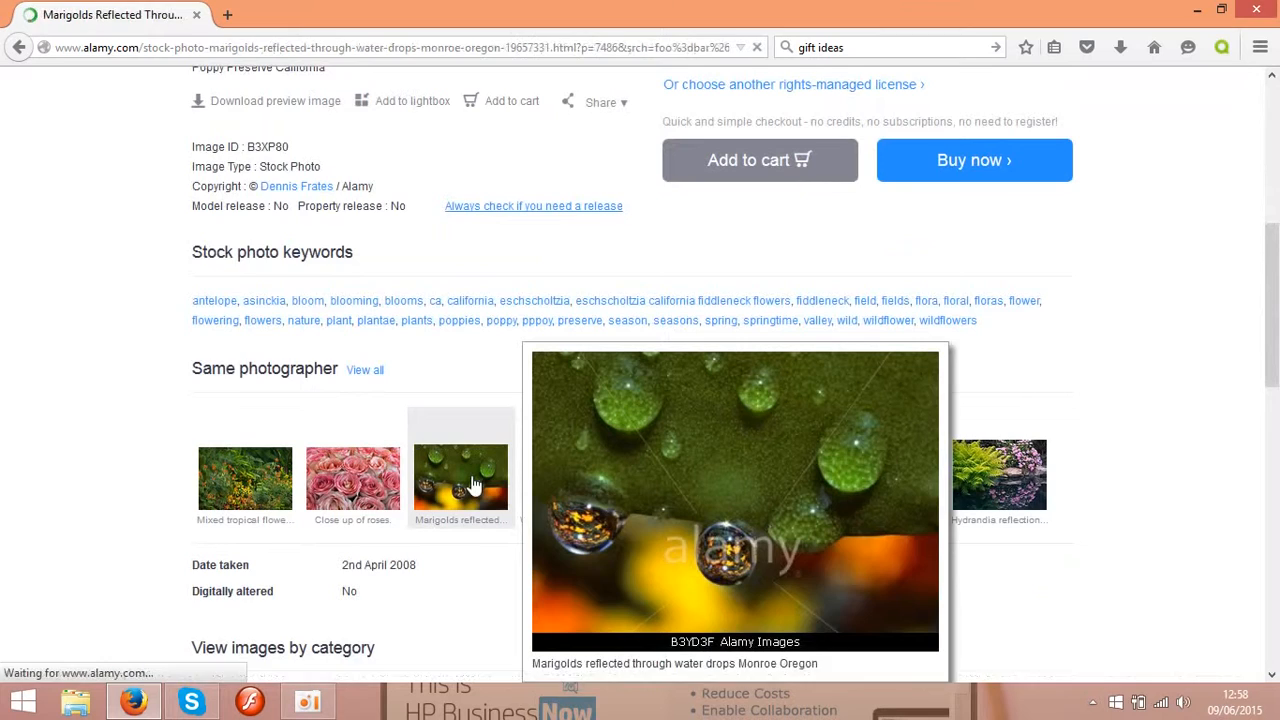
# - Scroll to the Same photographer section to reach the marigolds thumbnail
pyautogui.scroll(3)
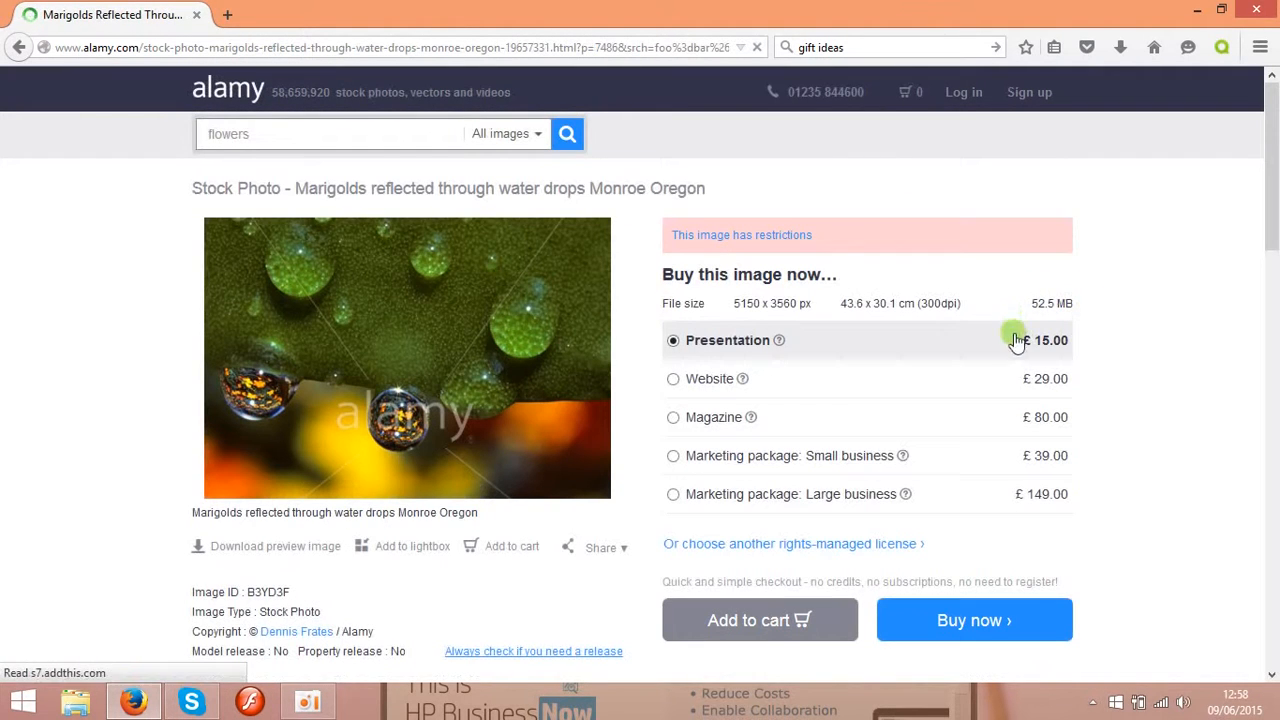
pyautogui.moveTo(1176, 358)
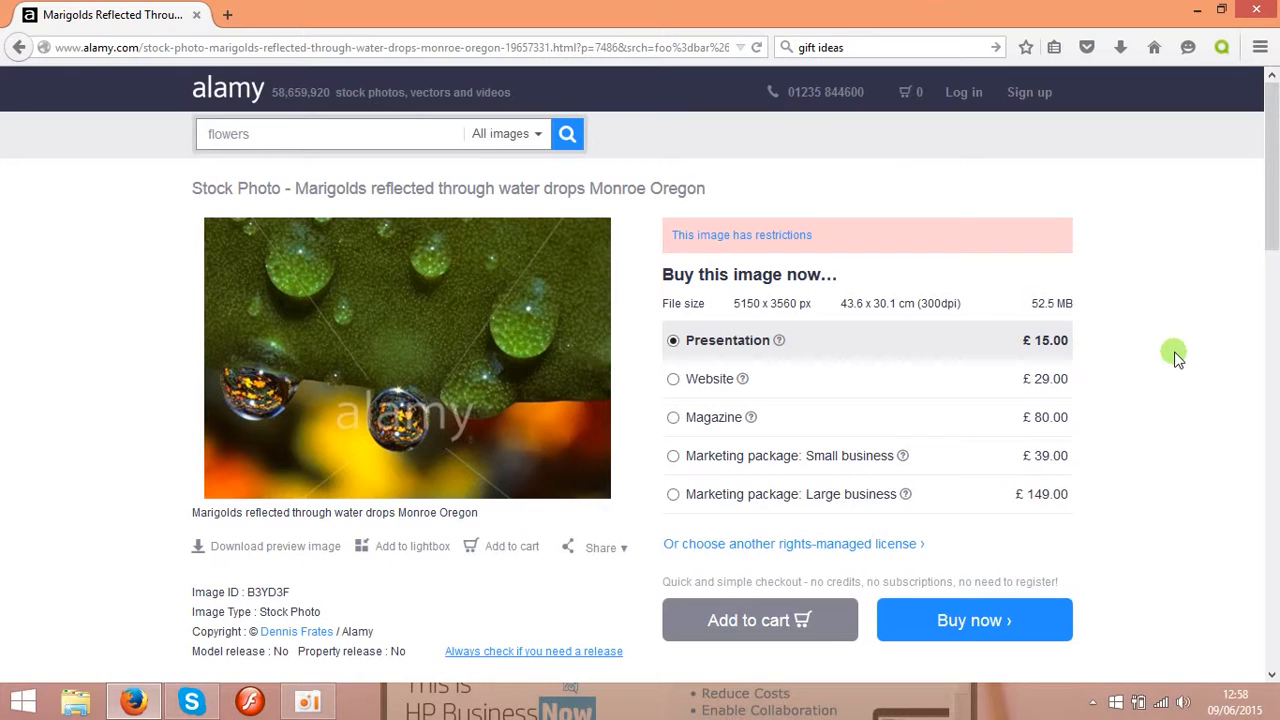
pyautogui.moveTo(1044, 228)
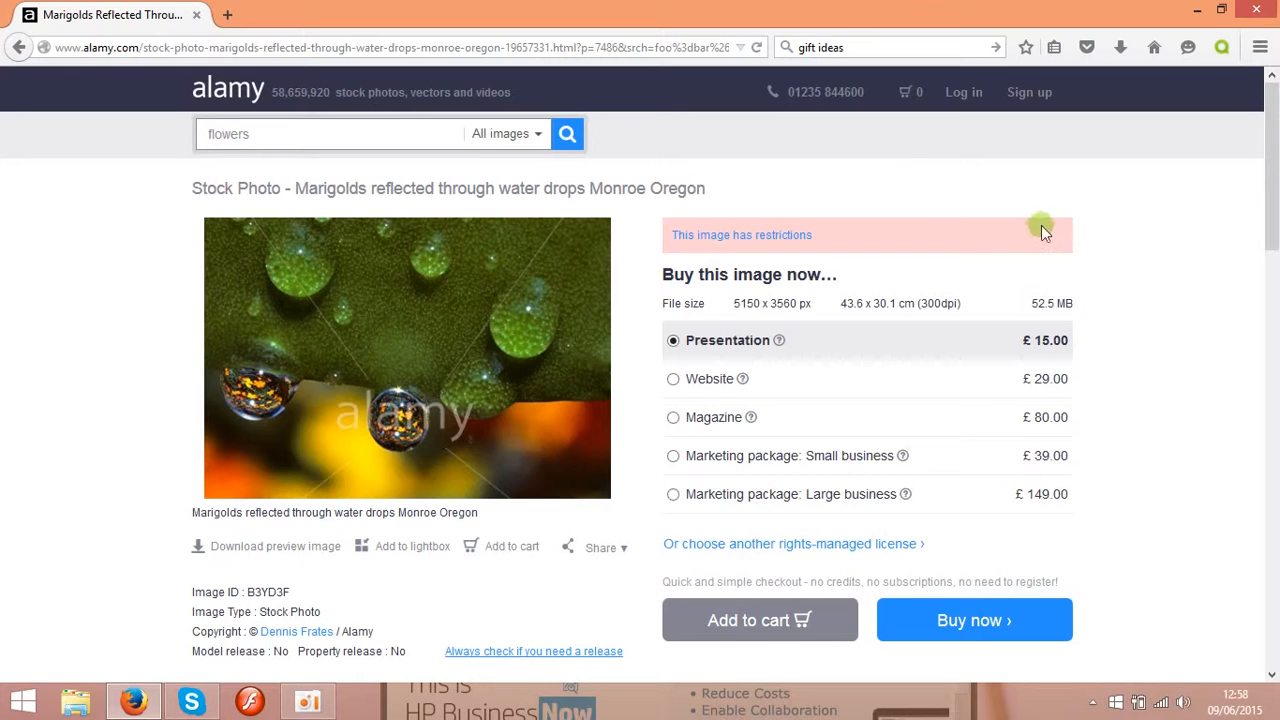
pyautogui.moveTo(236, 92)
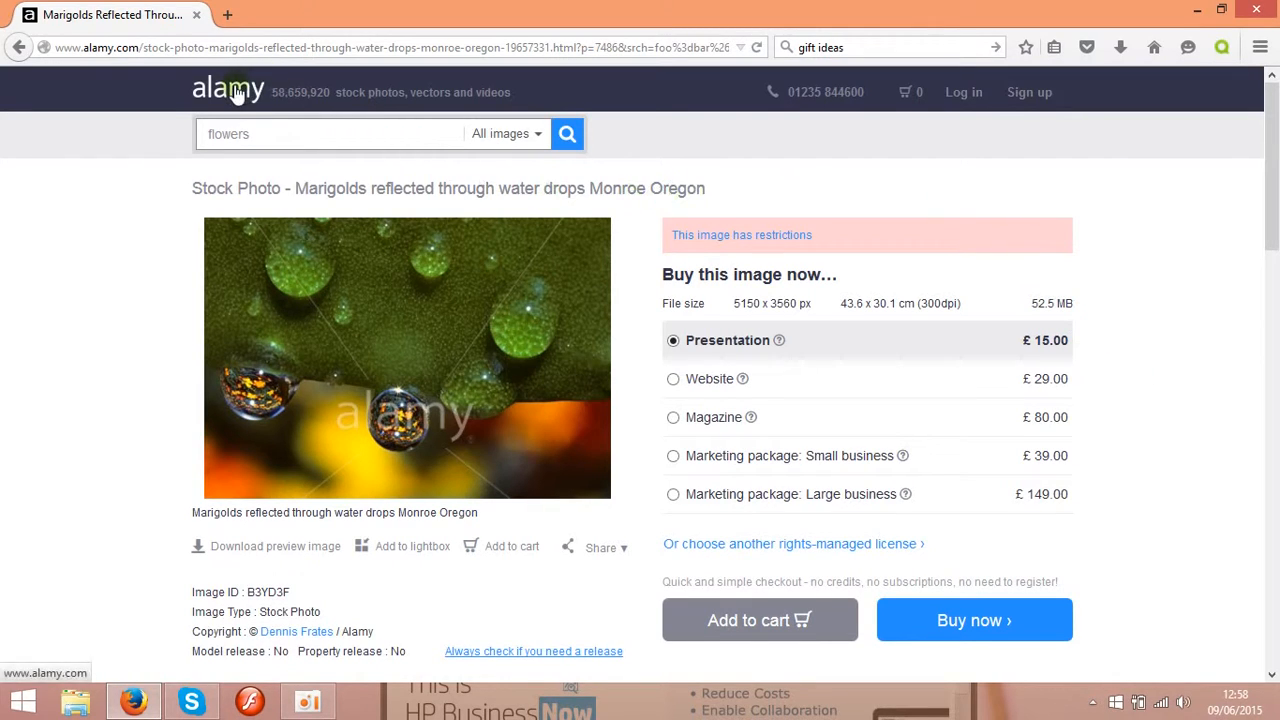
# - Return to the Alamy homepage via the logo and scroll down past categories to the footer
pyautogui.click(228, 92)
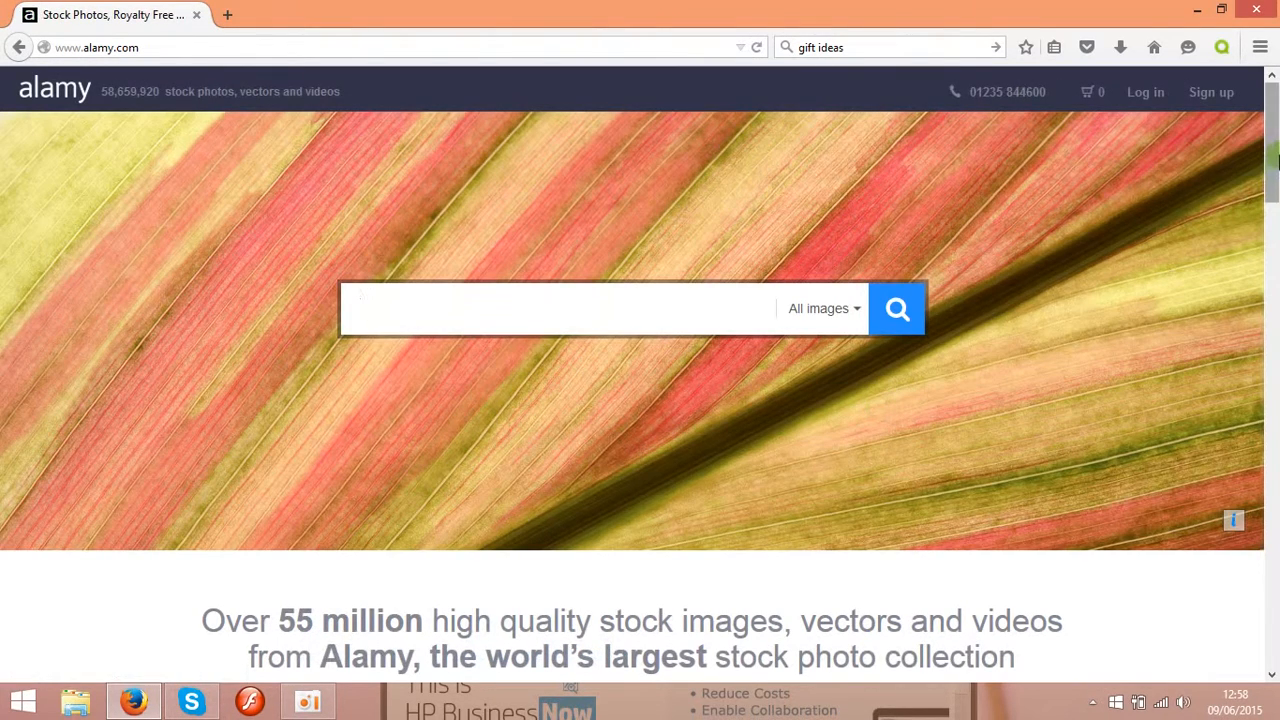
pyautogui.scroll(-3)
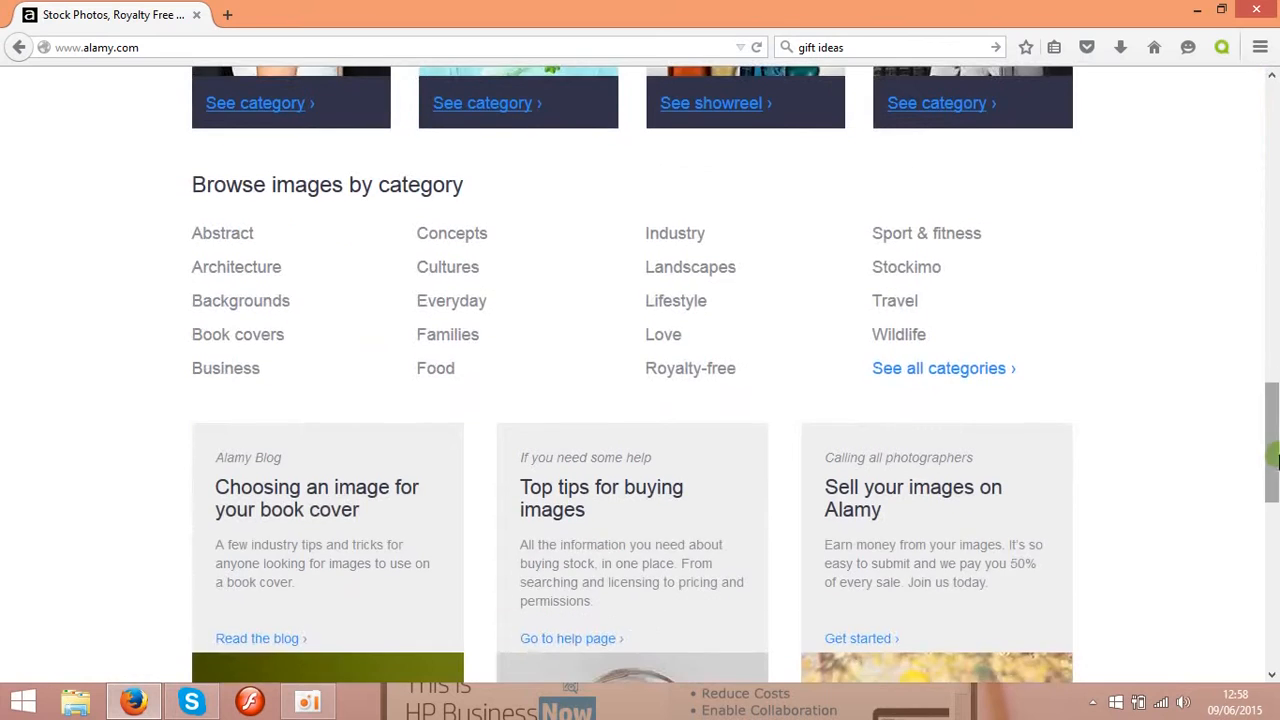
pyautogui.scroll(3)
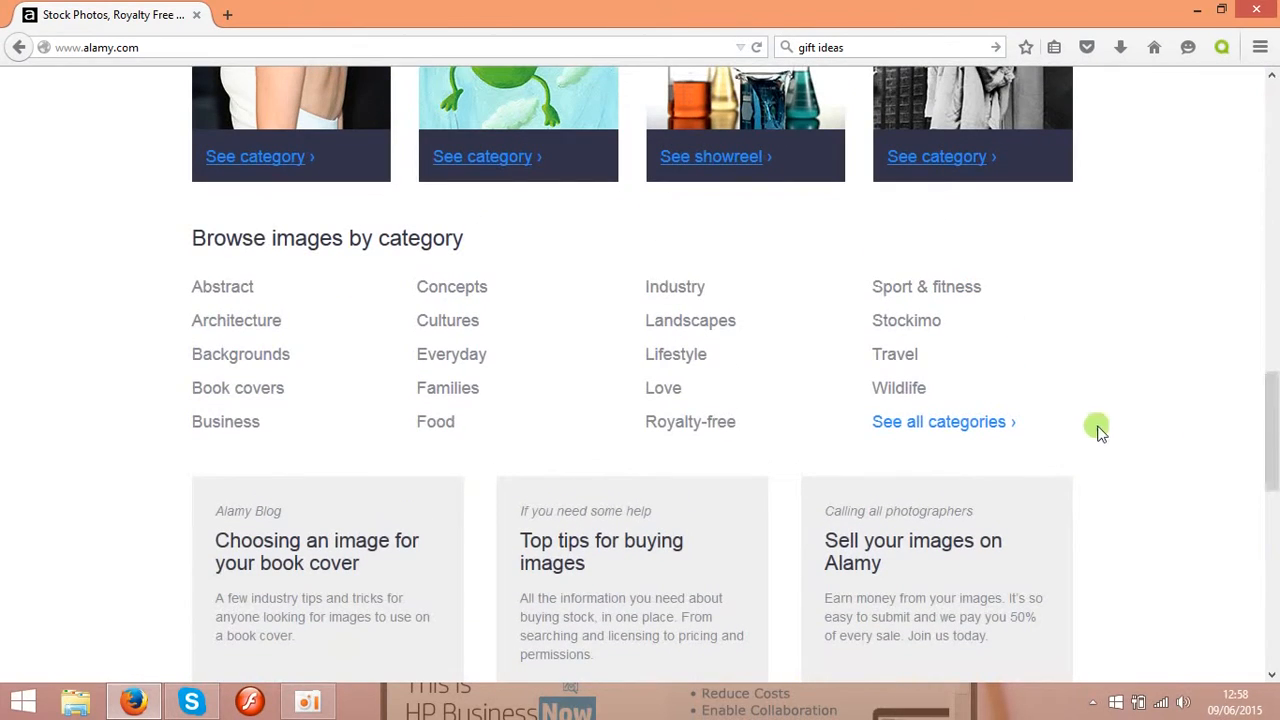
pyautogui.scroll(-3)
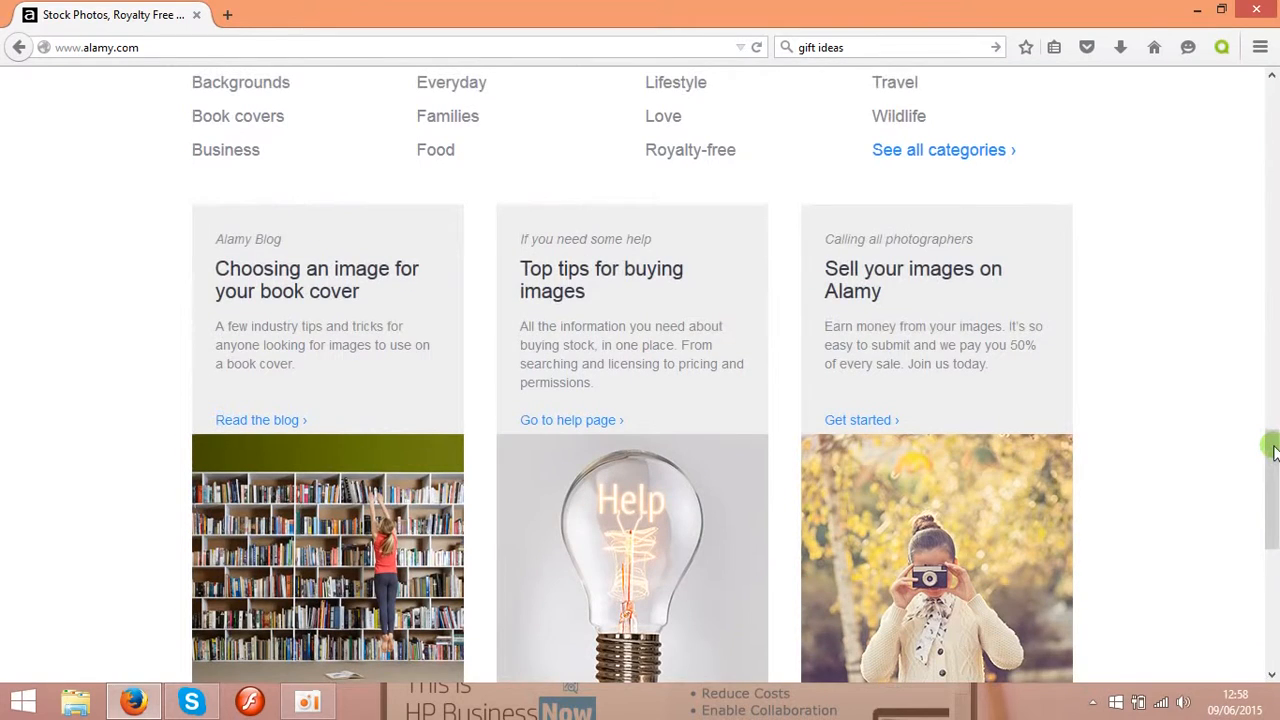
pyautogui.scroll(-3)
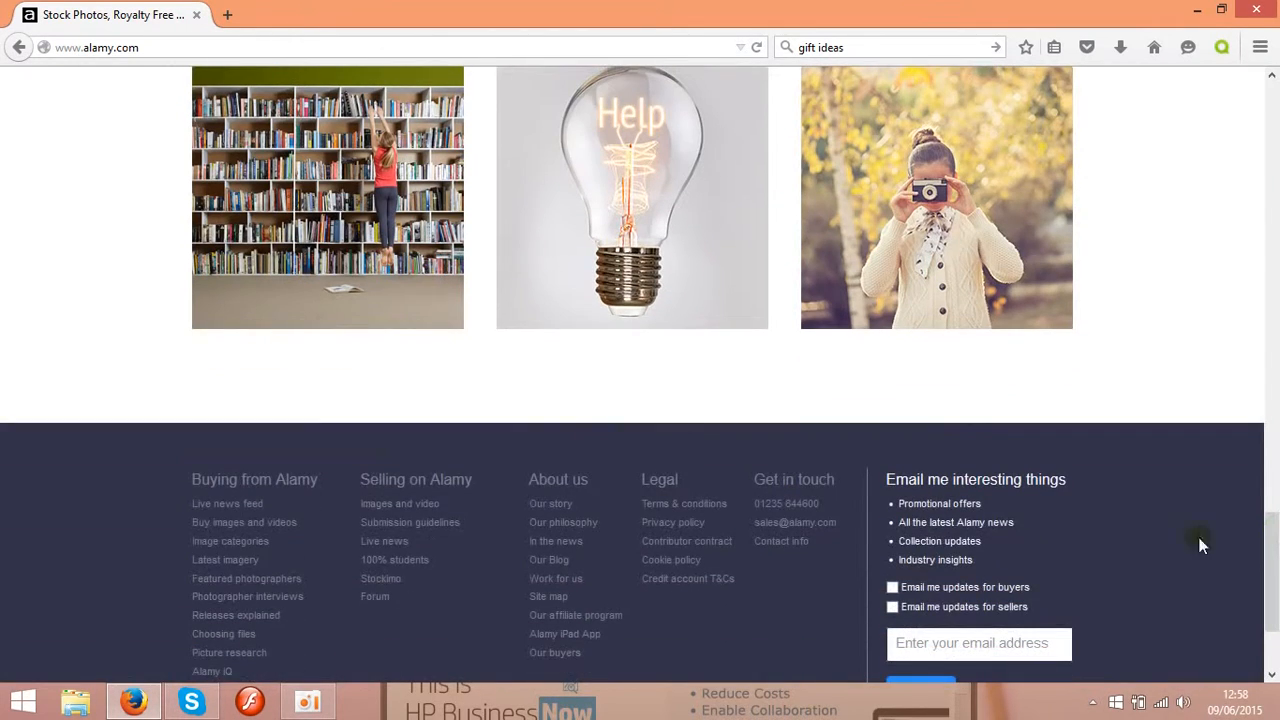
pyautogui.moveTo(400, 504)
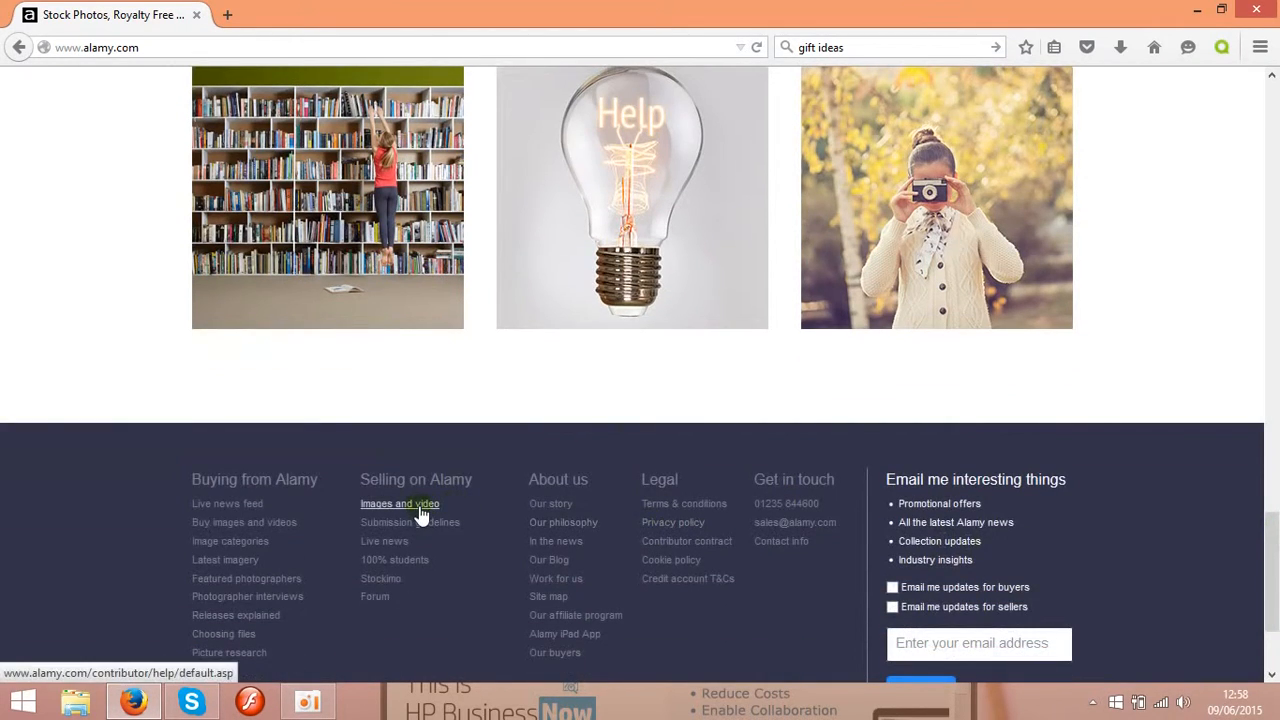
pyautogui.click(400, 504)
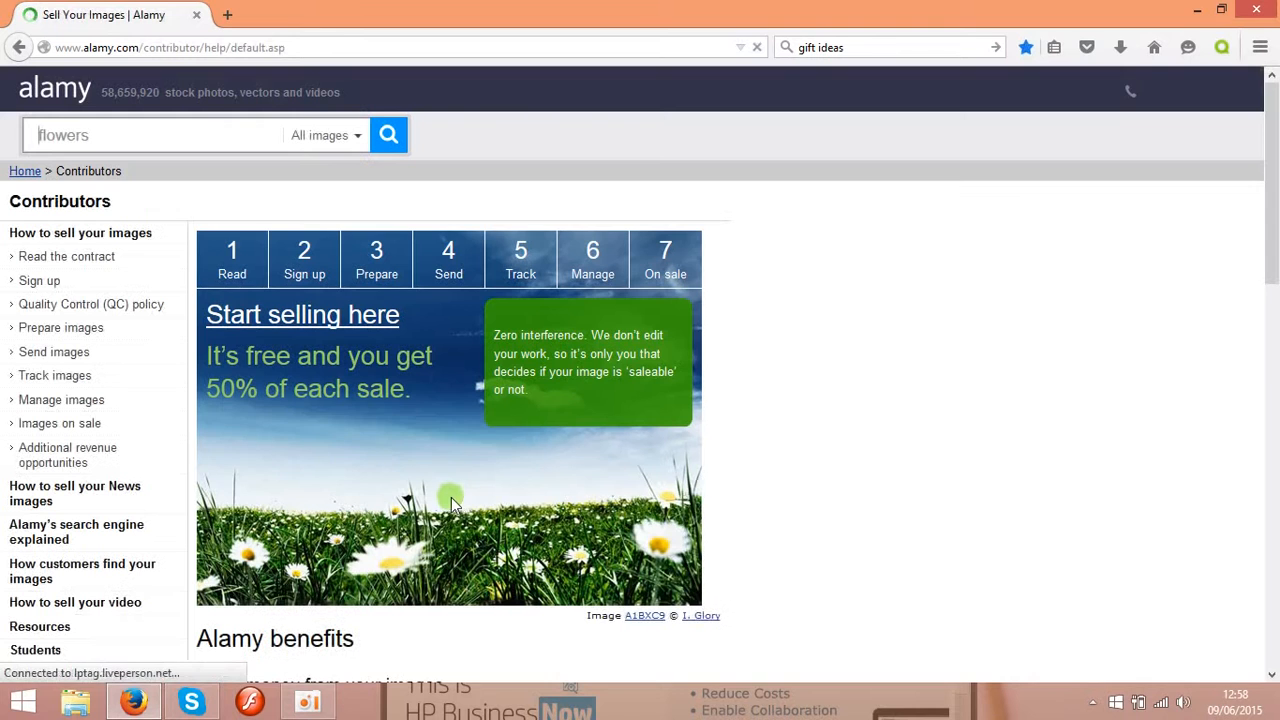
pyautogui.scroll(-3)
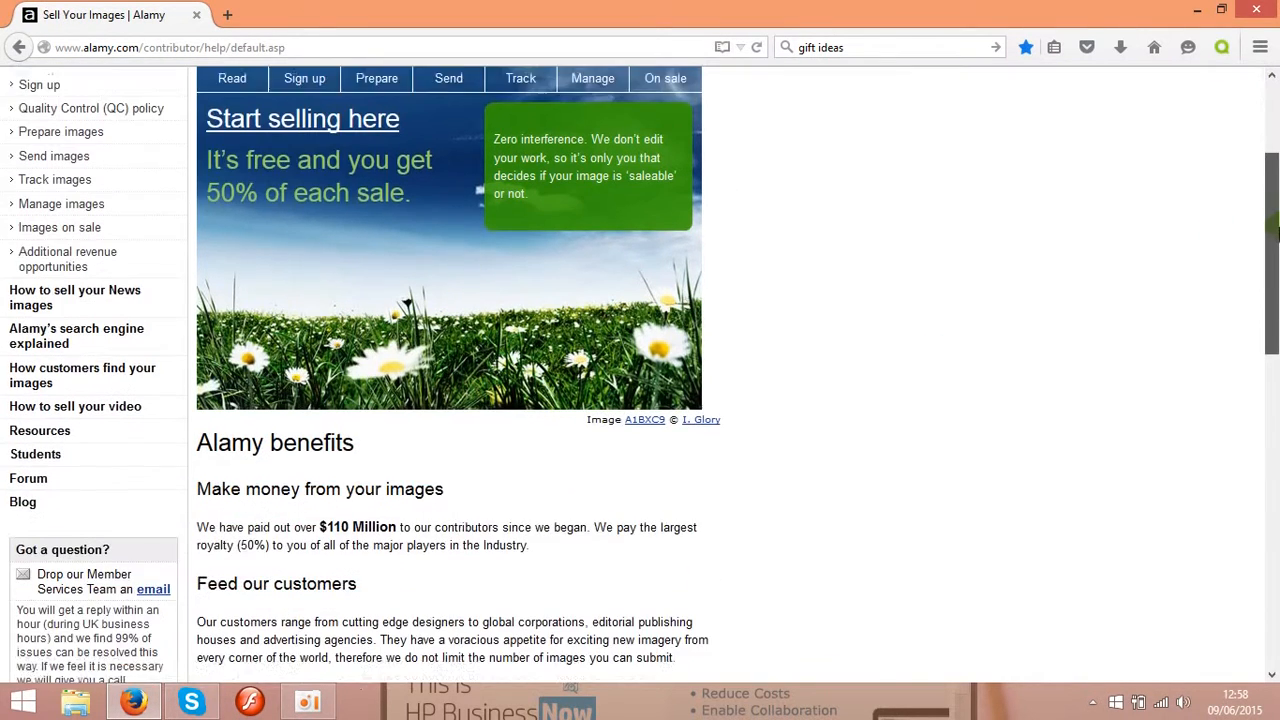
pyautogui.scroll(-3)
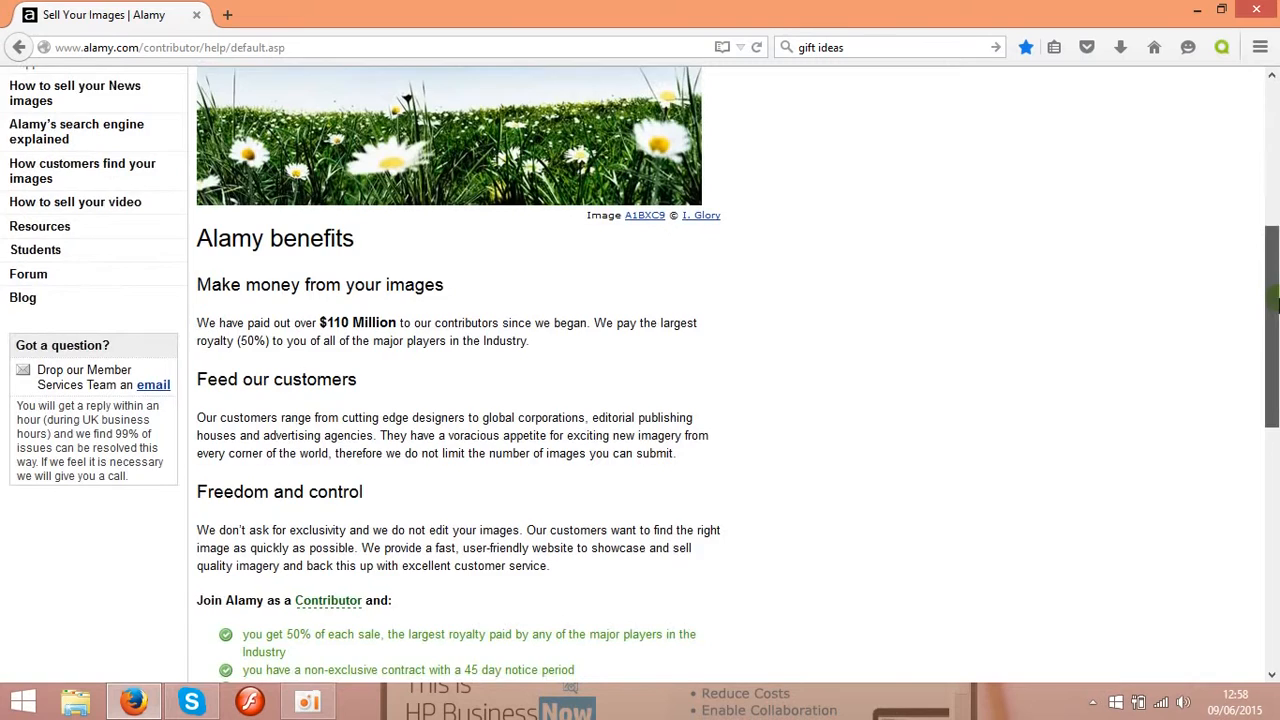
pyautogui.scroll(-3)
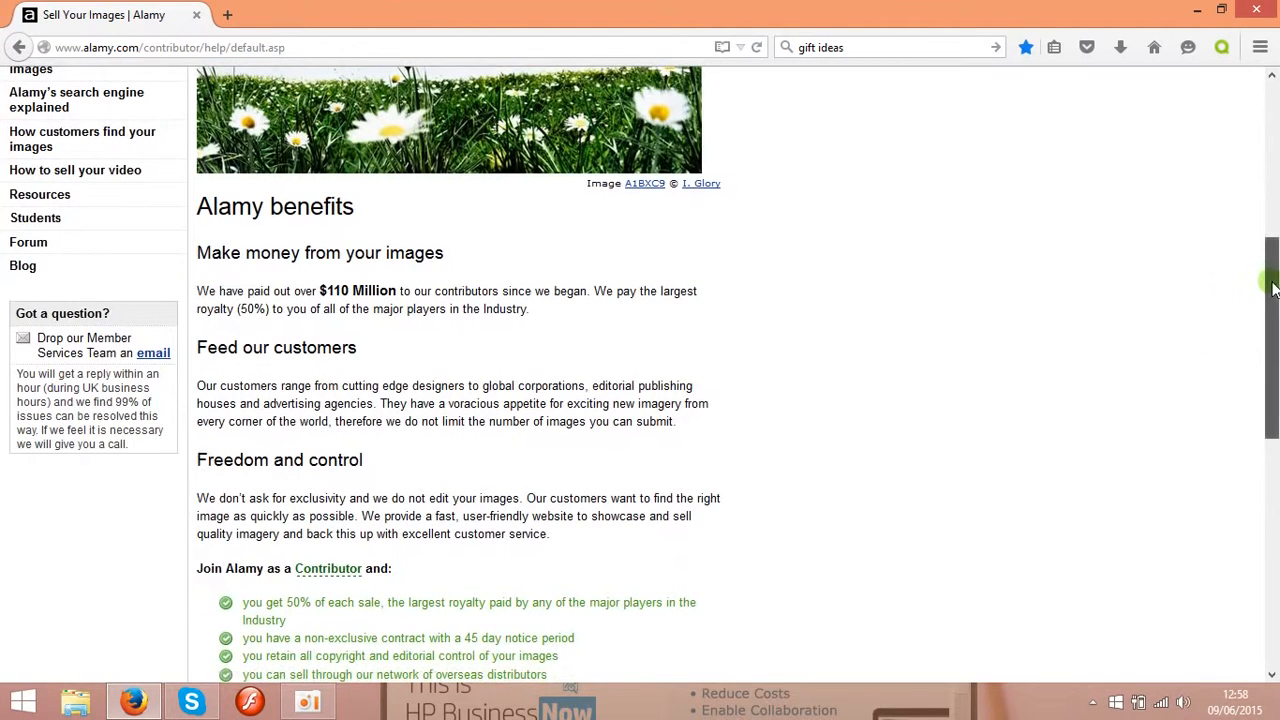
pyautogui.scroll(-3)
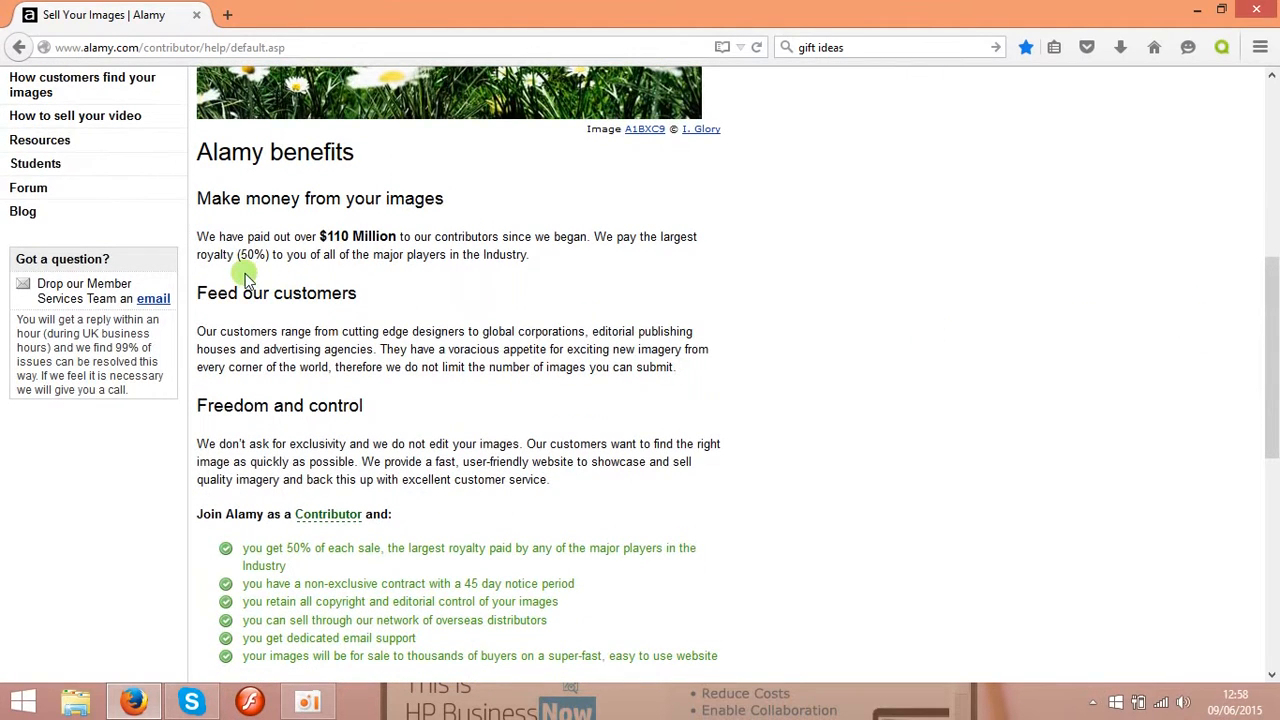
pyautogui.moveTo(236, 244)
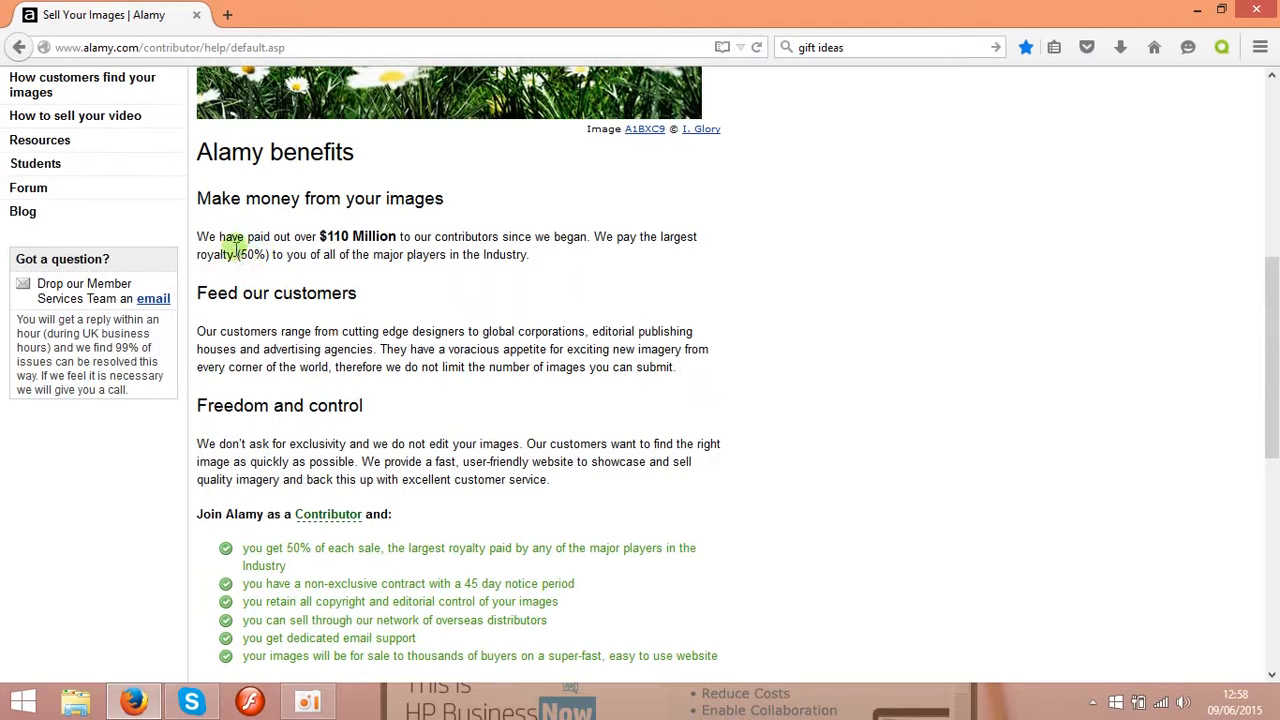
pyautogui.moveTo(256, 272)
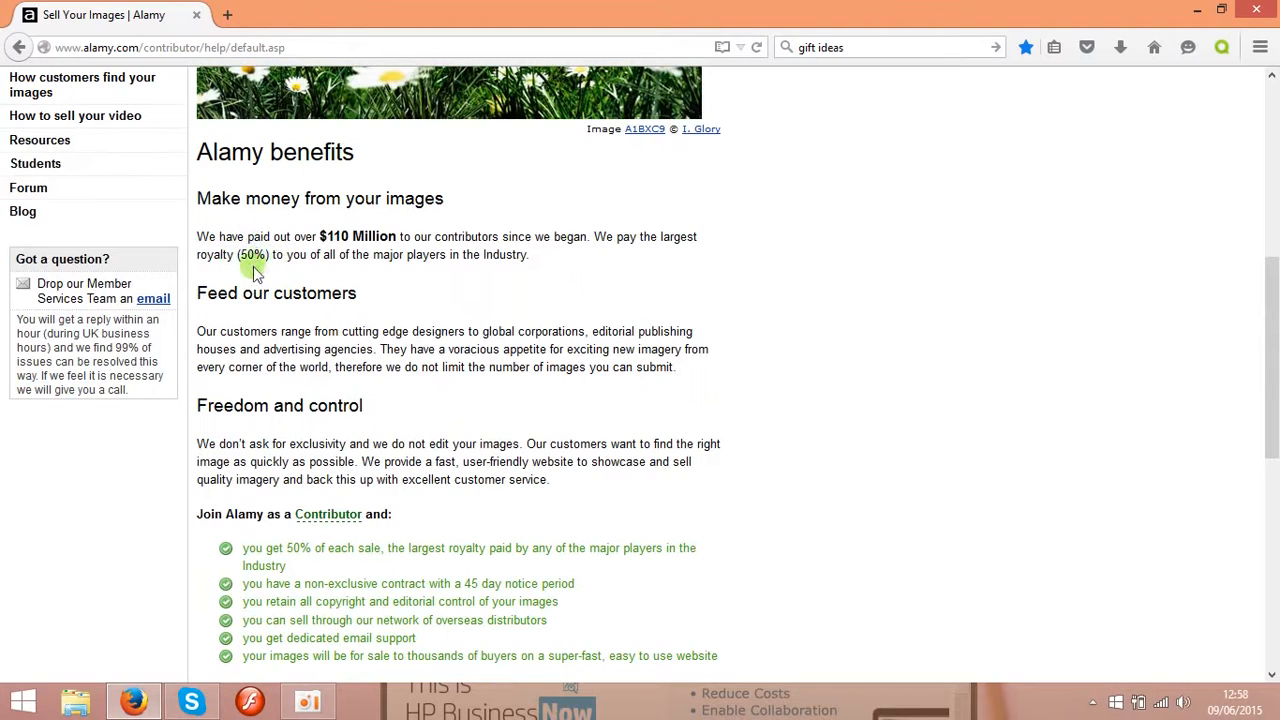
pyautogui.moveTo(390, 380)
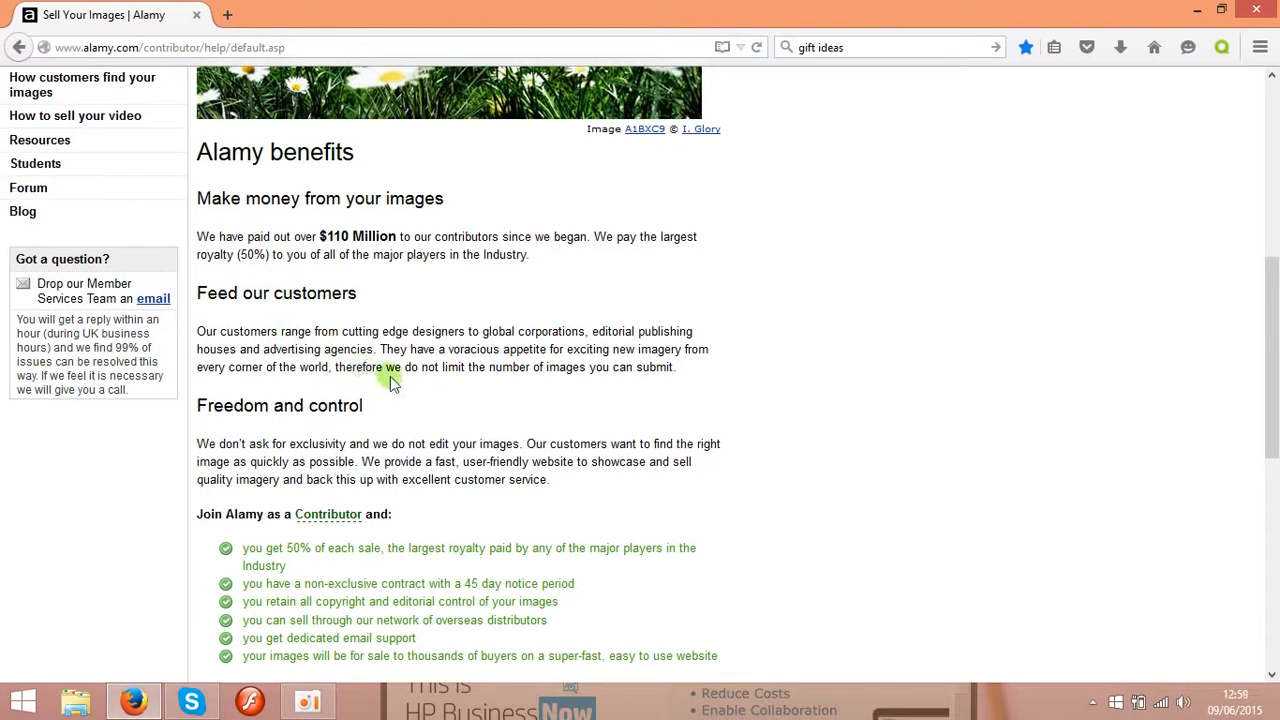
pyautogui.moveTo(432, 402)
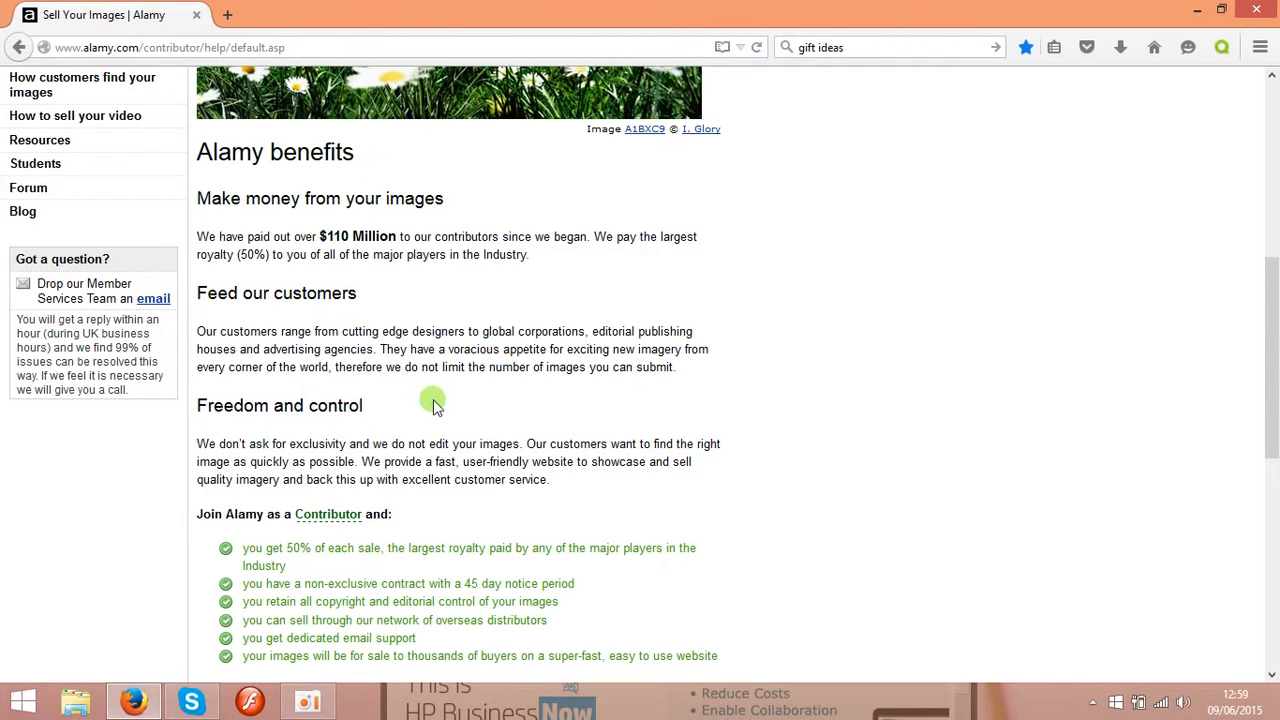
pyautogui.moveTo(628, 404)
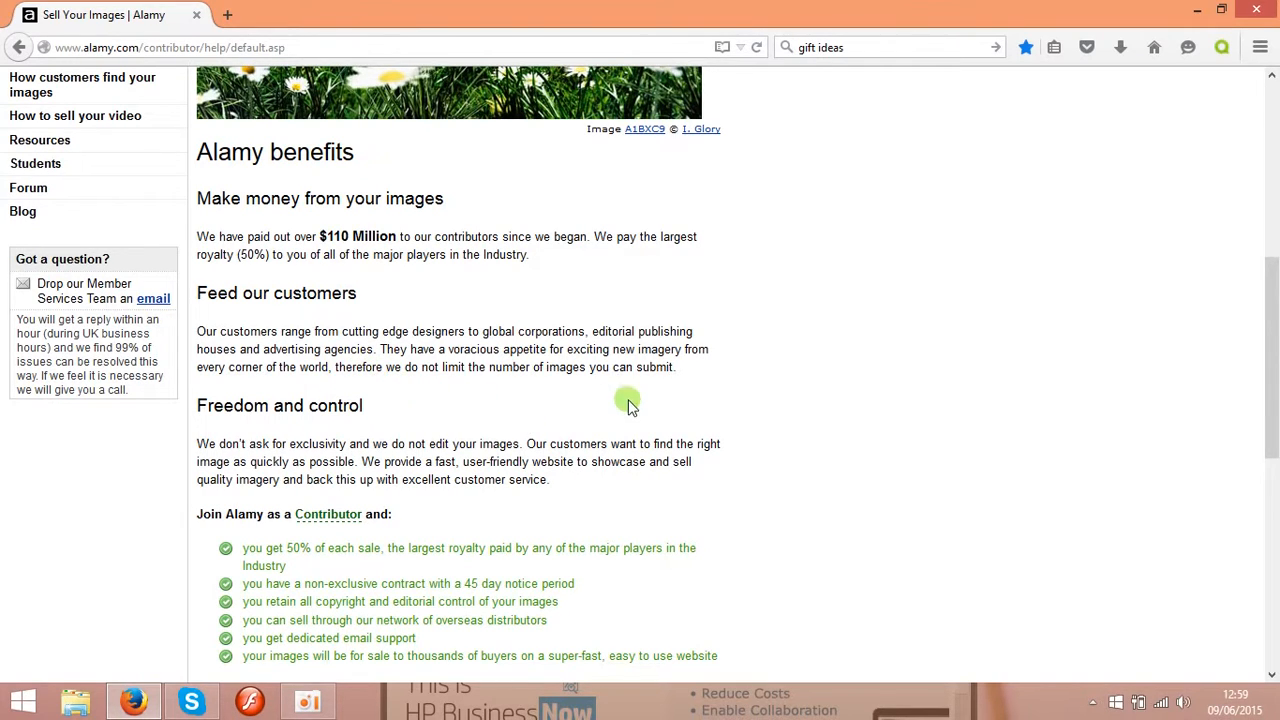
pyautogui.moveTo(664, 404)
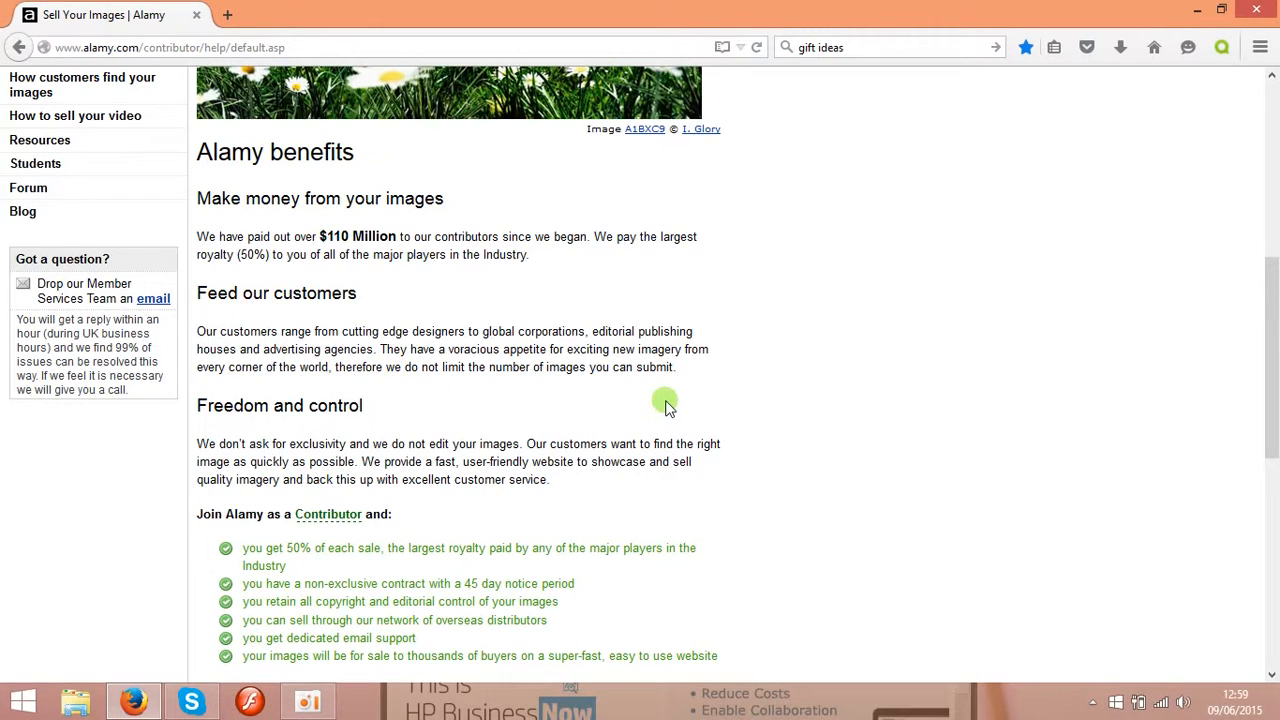
pyautogui.moveTo(898, 438)
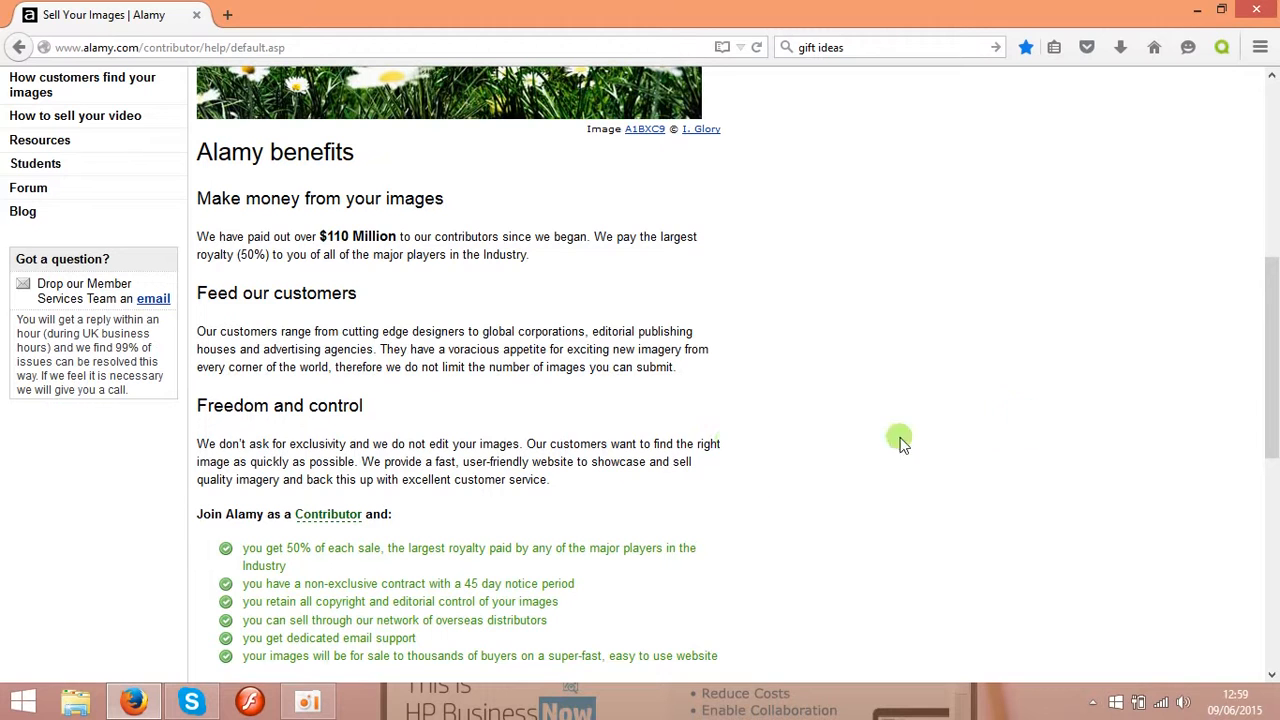
pyautogui.scroll(-3)
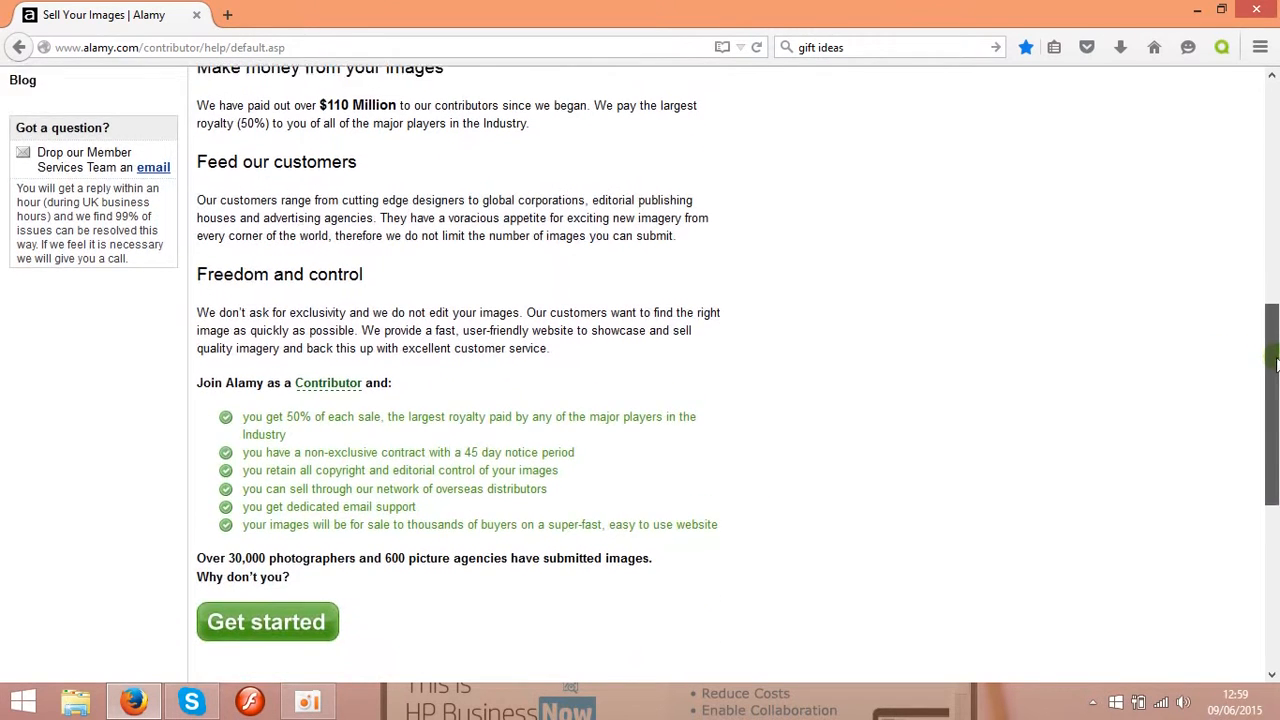
pyautogui.scroll(-3)
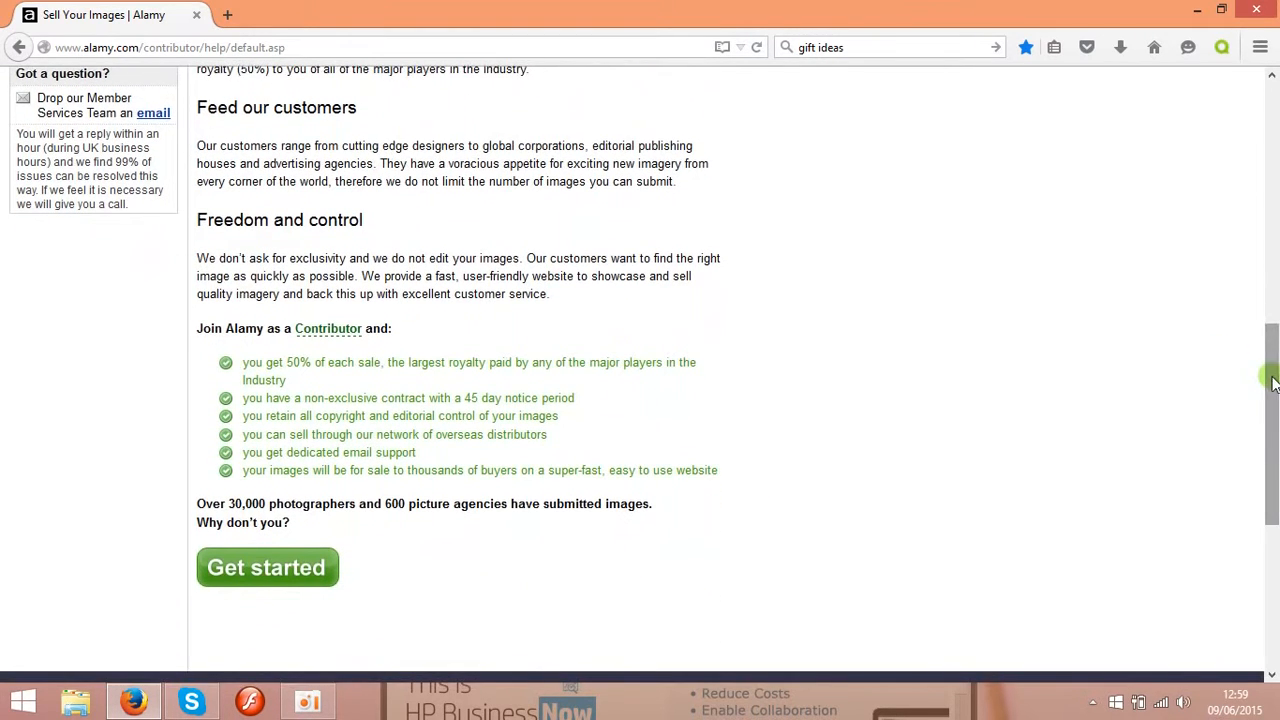
pyautogui.scroll(3)
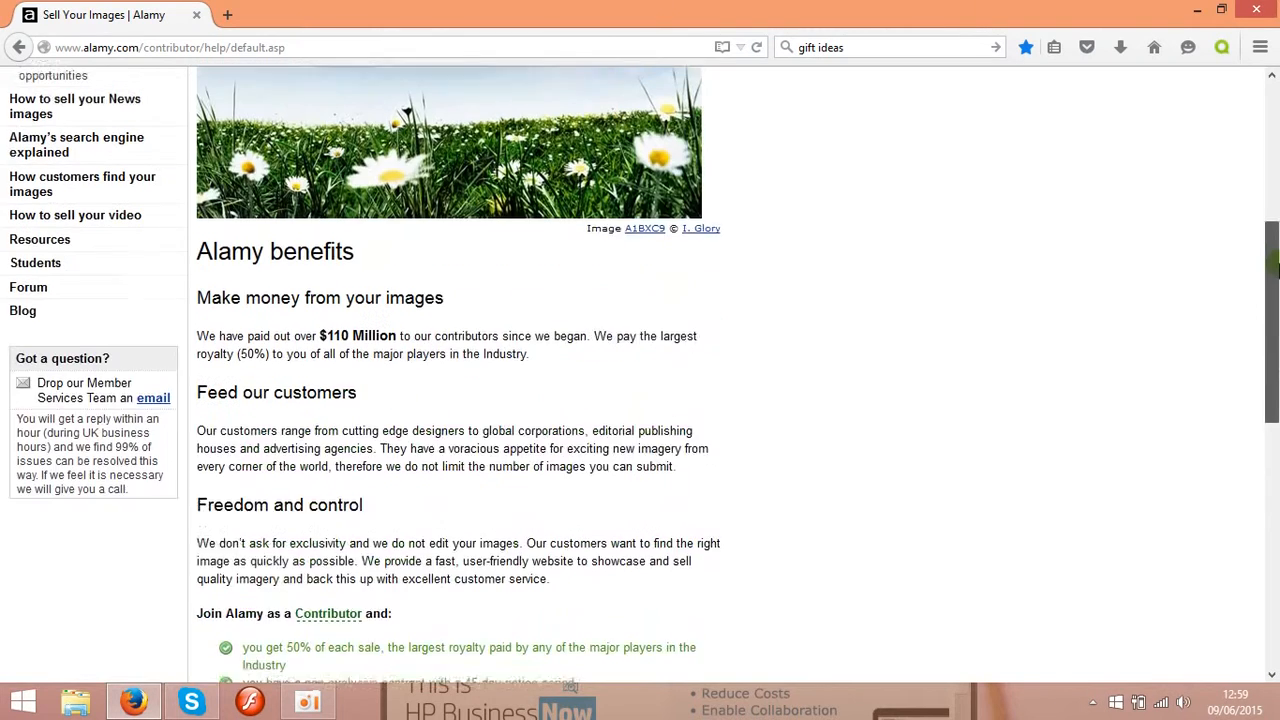
pyautogui.scroll(3)
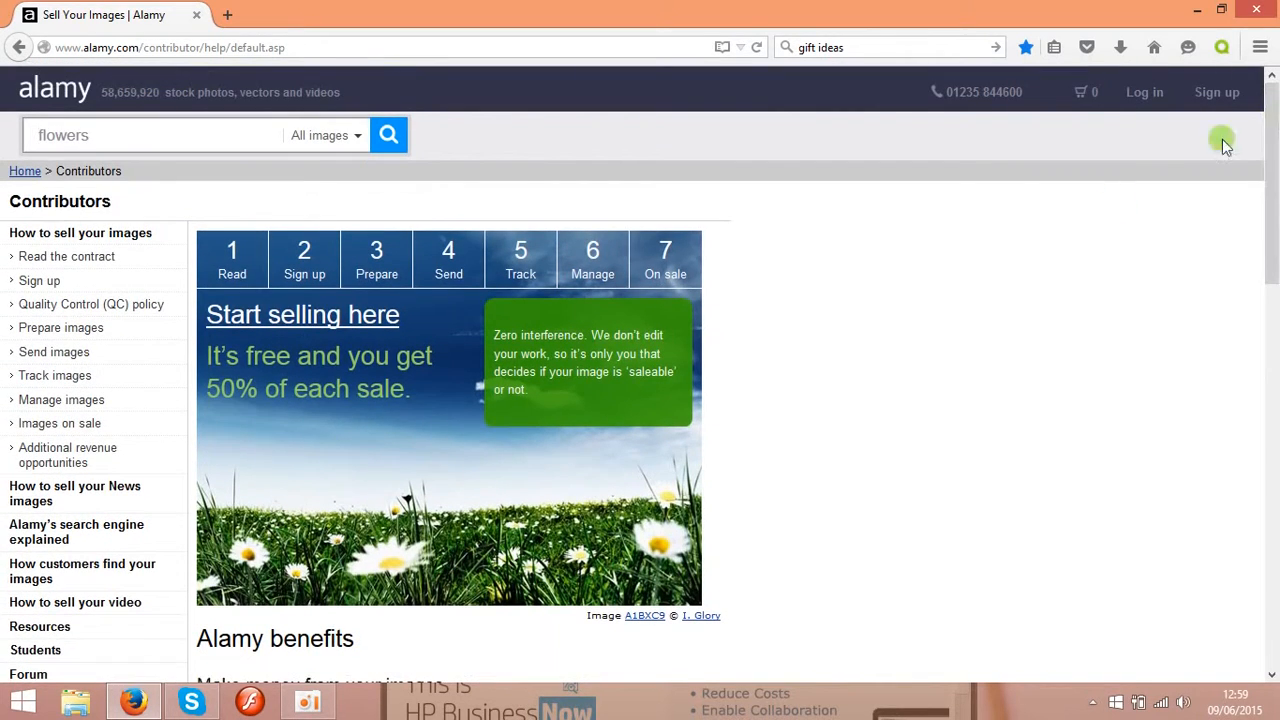
pyautogui.moveTo(1016, 270)
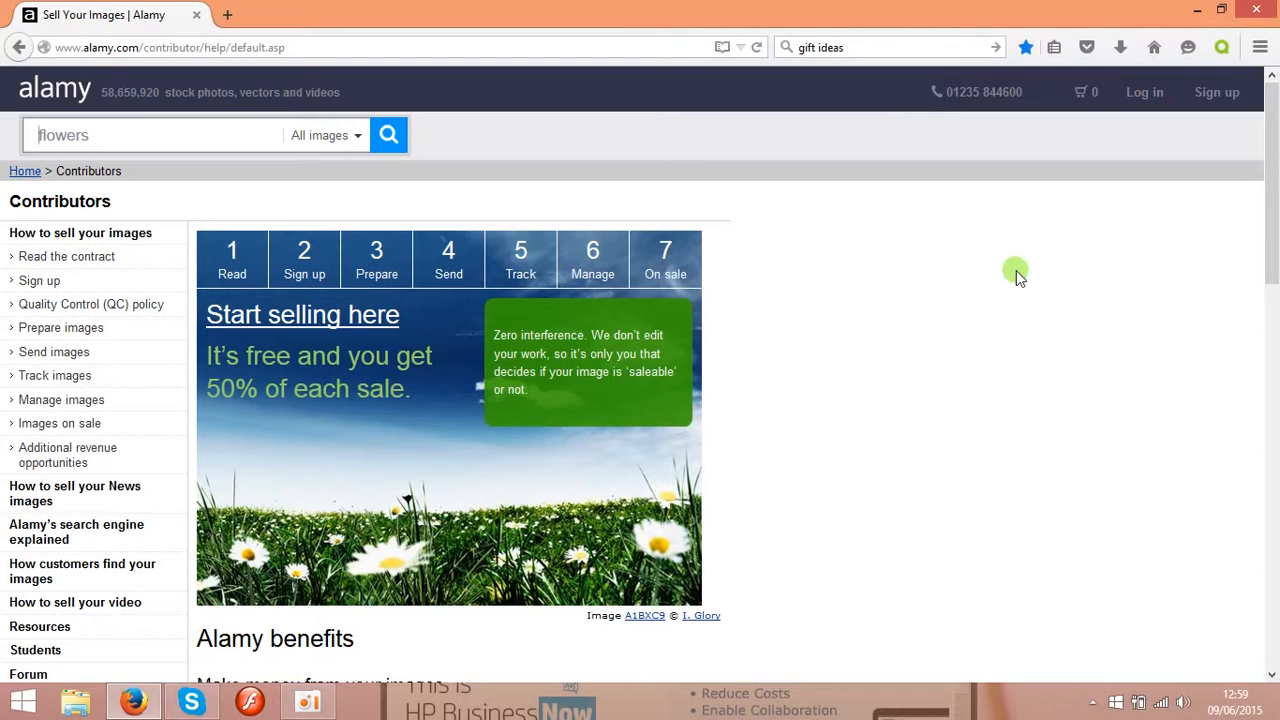
pyautogui.moveTo(896, 268)
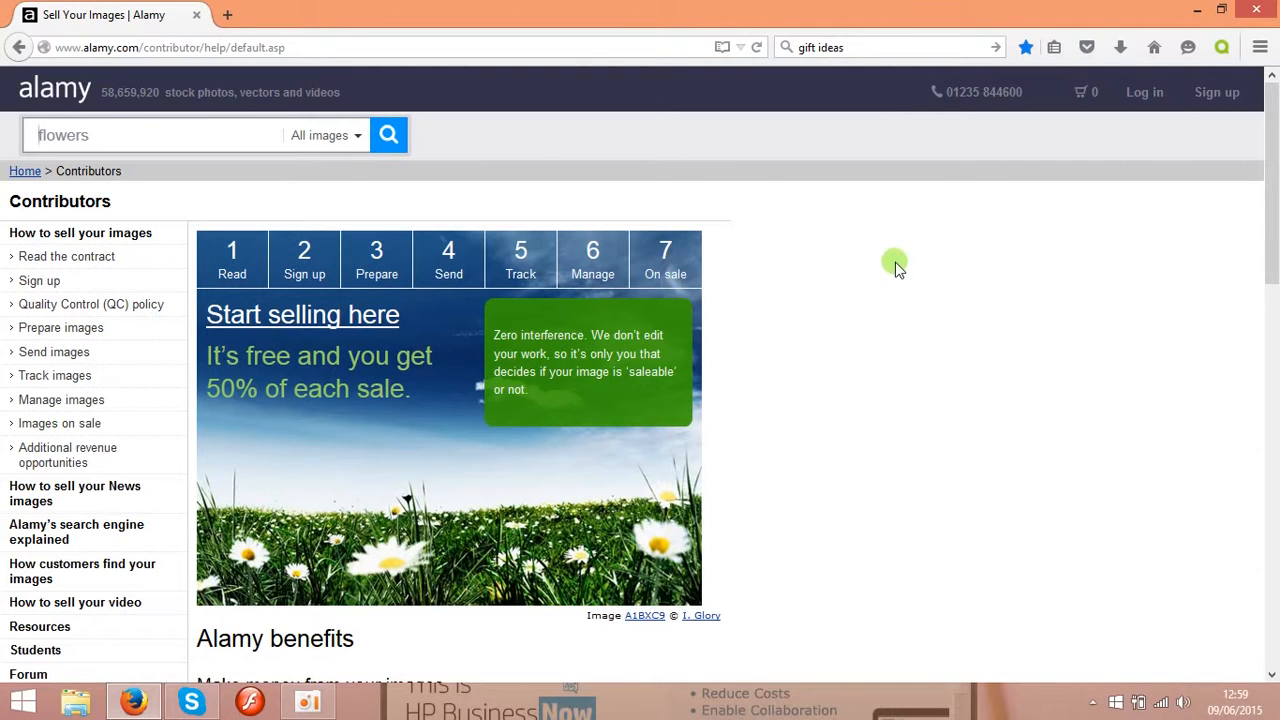
pyautogui.moveTo(408, 188)
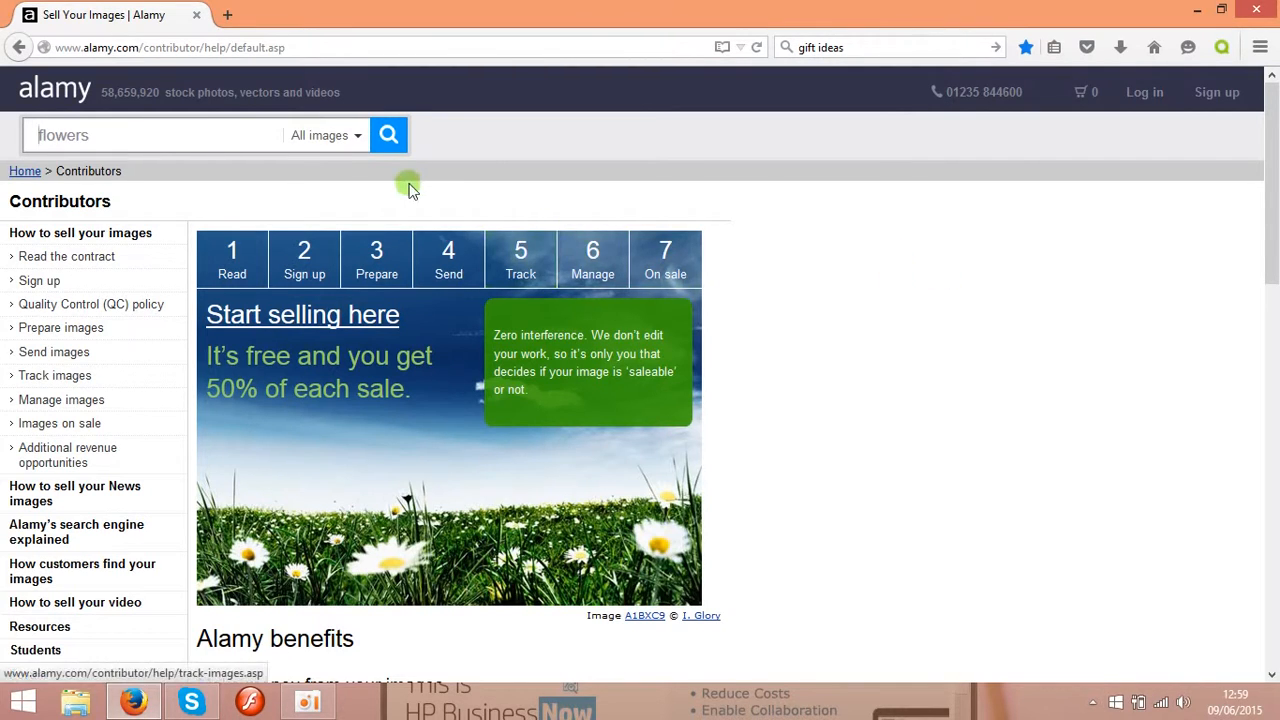
pyautogui.moveTo(866, 272)
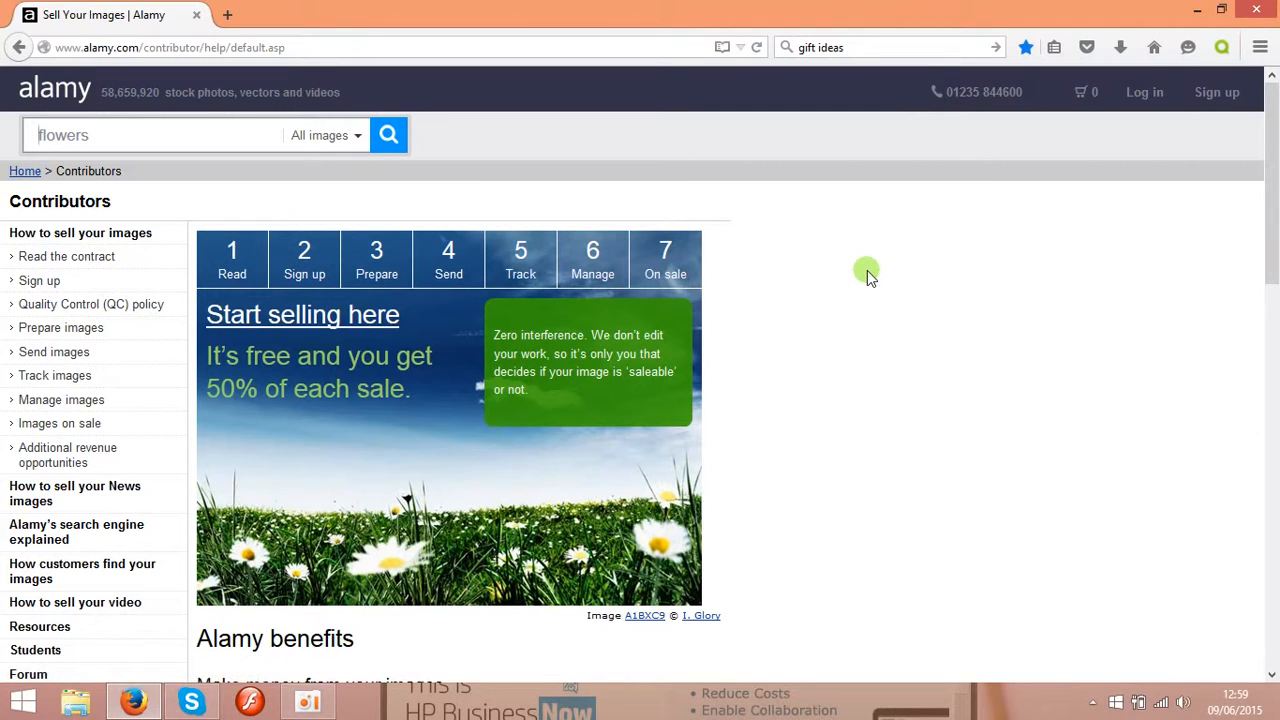